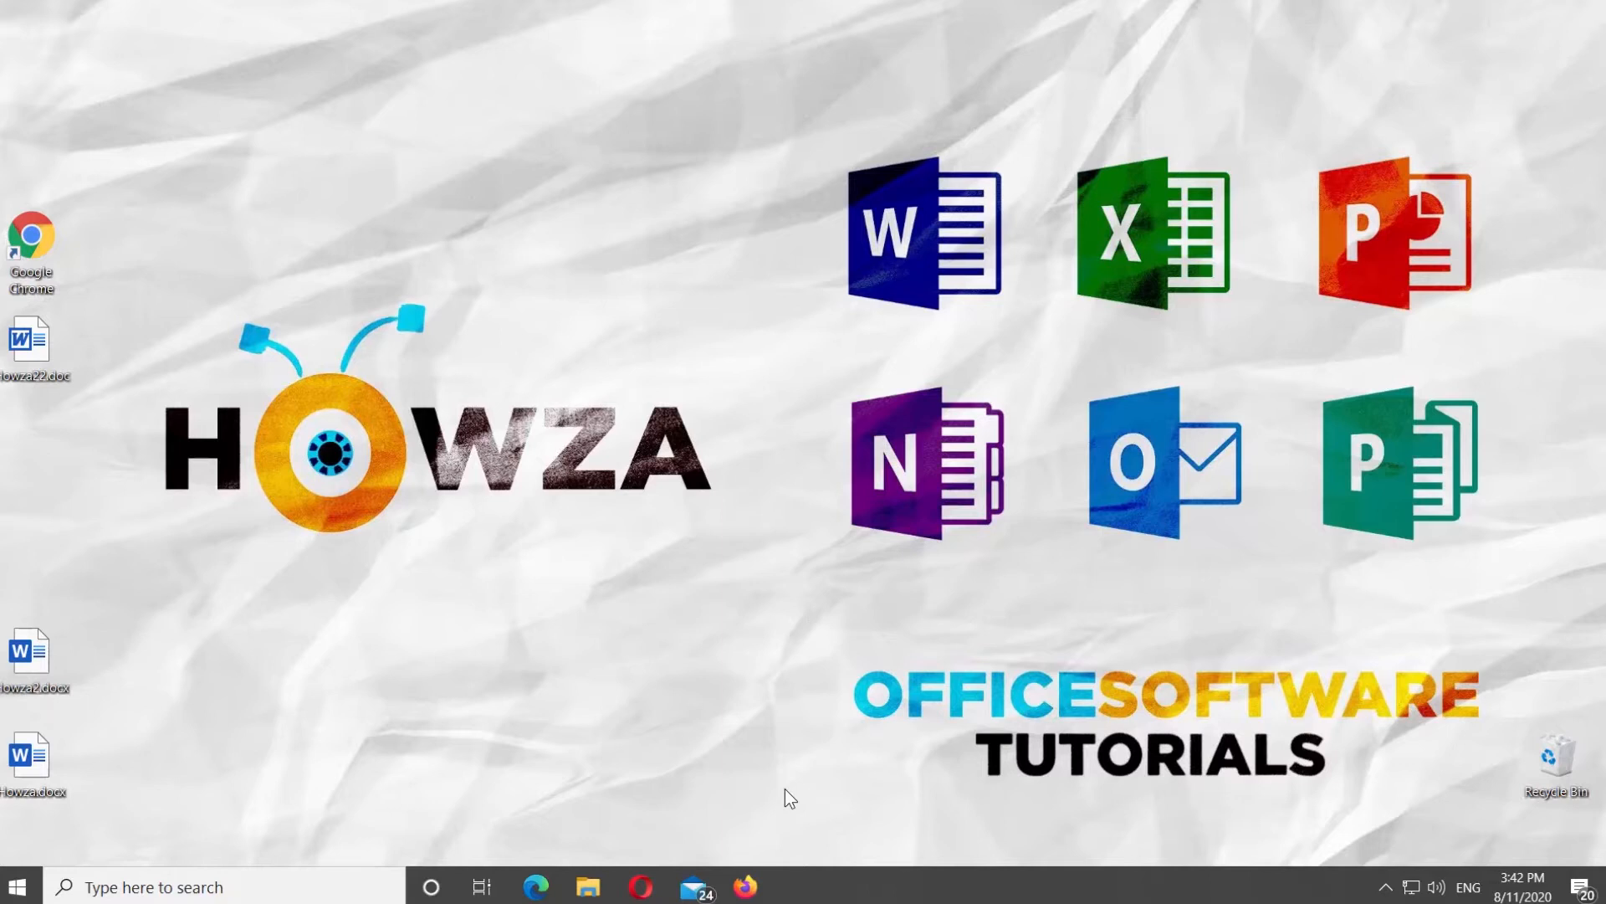
Open the old-format document Howza22.doc in Word, running in Compatibility Mode.
{"action": "left_click", "coordinate": [30, 338]}
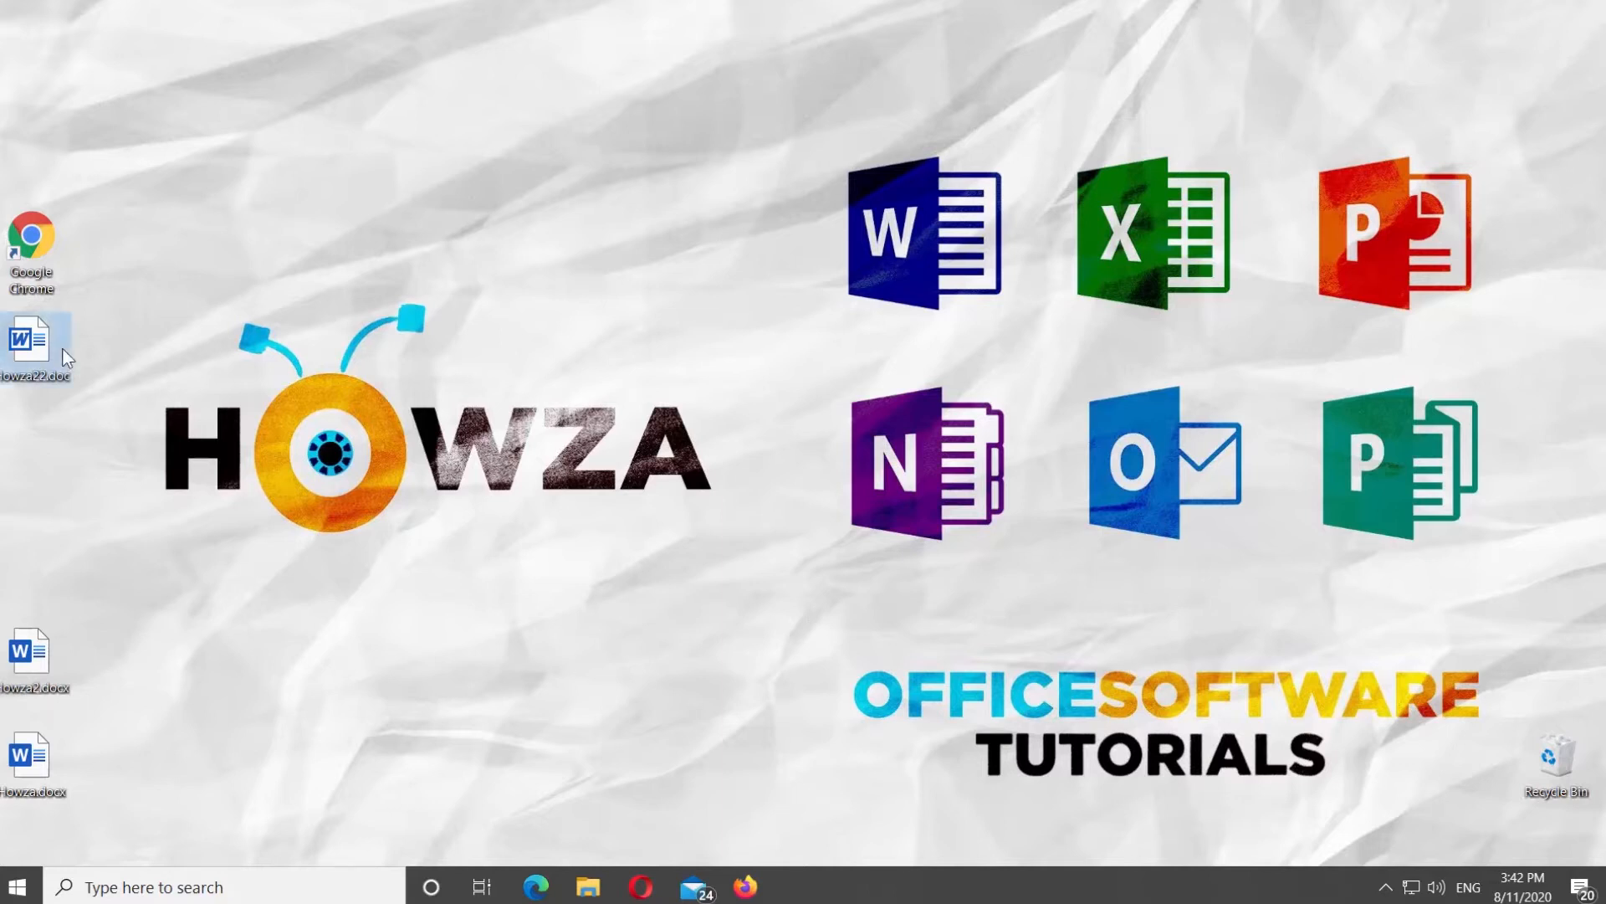
{"action": "double_click", "coordinate": [30, 336]}
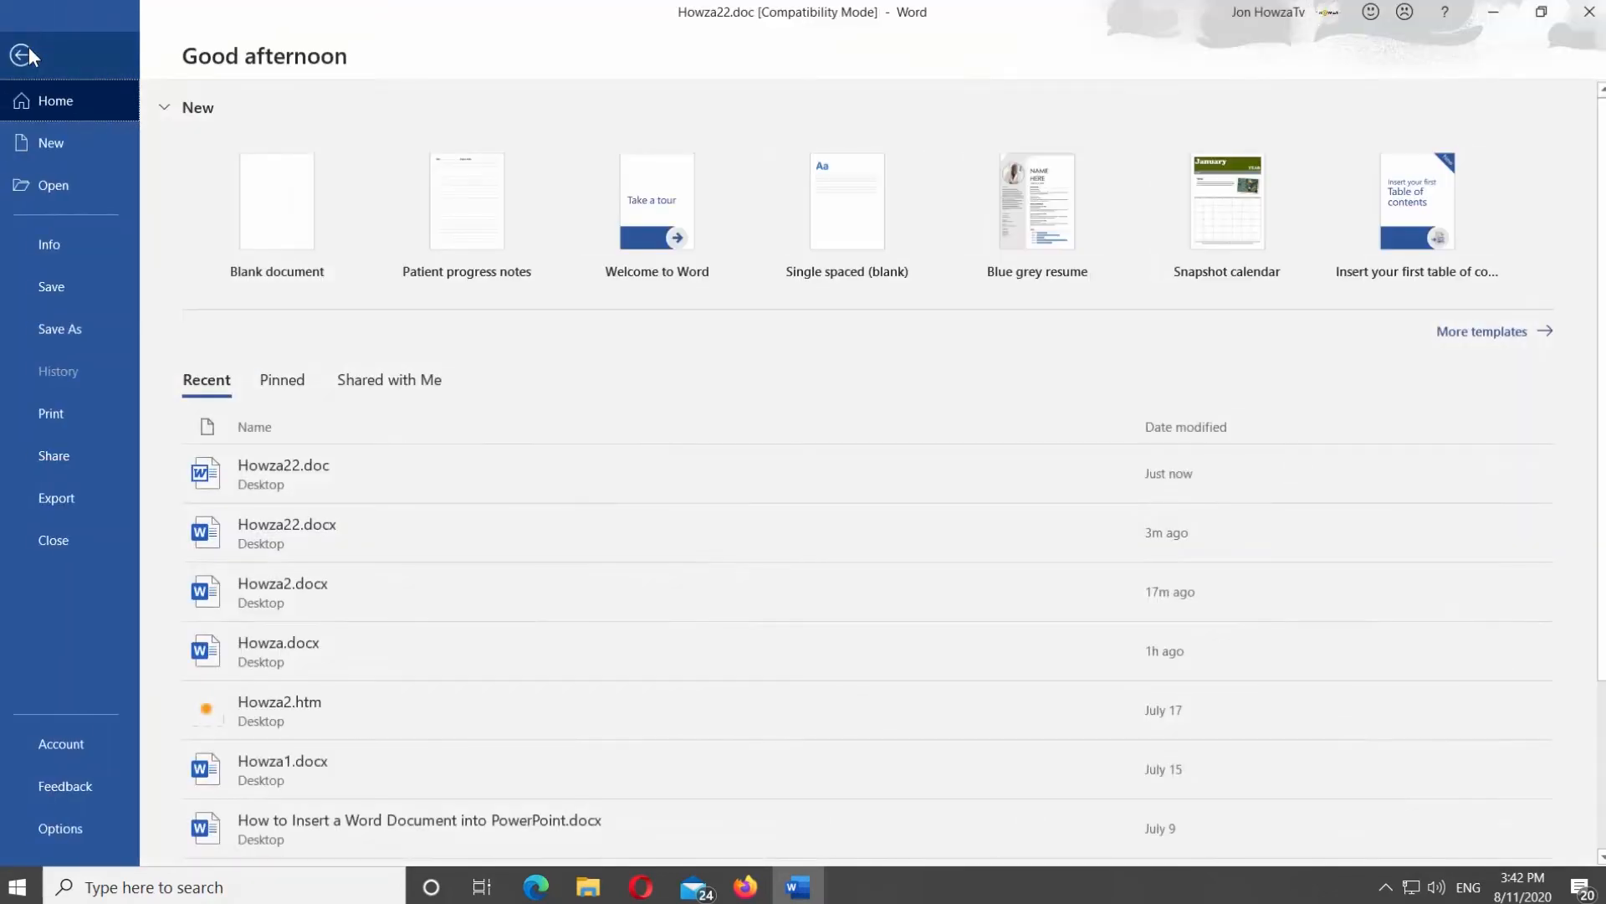
From Info, Convert Howza22.doc to the newest file format and confirm the upgrade.
{"action": "left_click", "coordinate": [50, 244]}
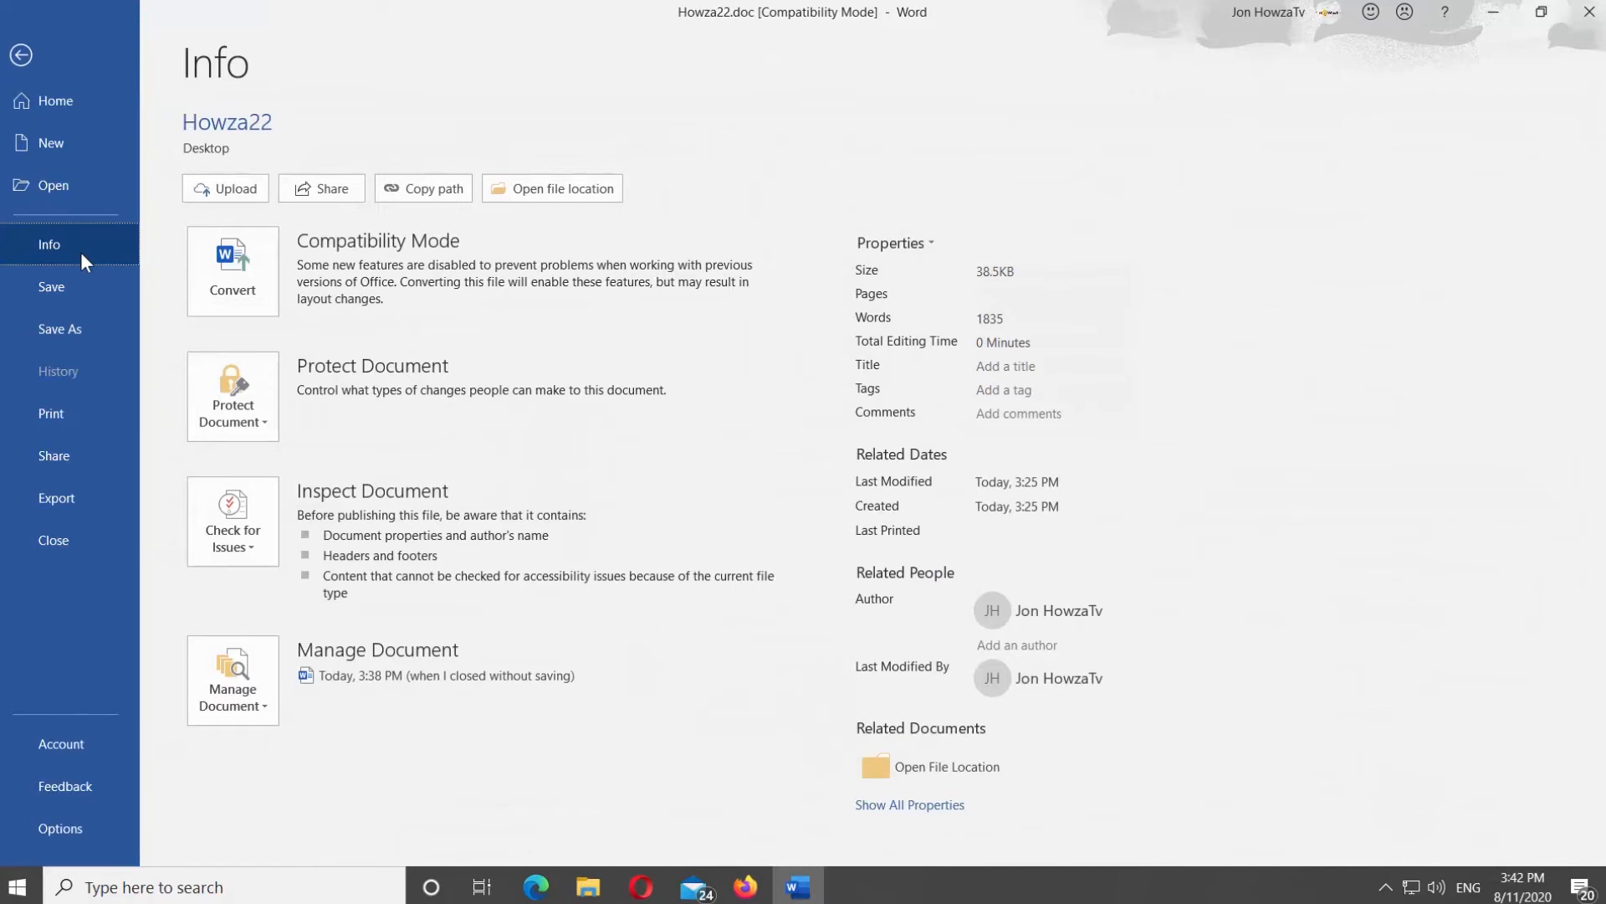
{"action": "left_click", "coordinate": [232, 269]}
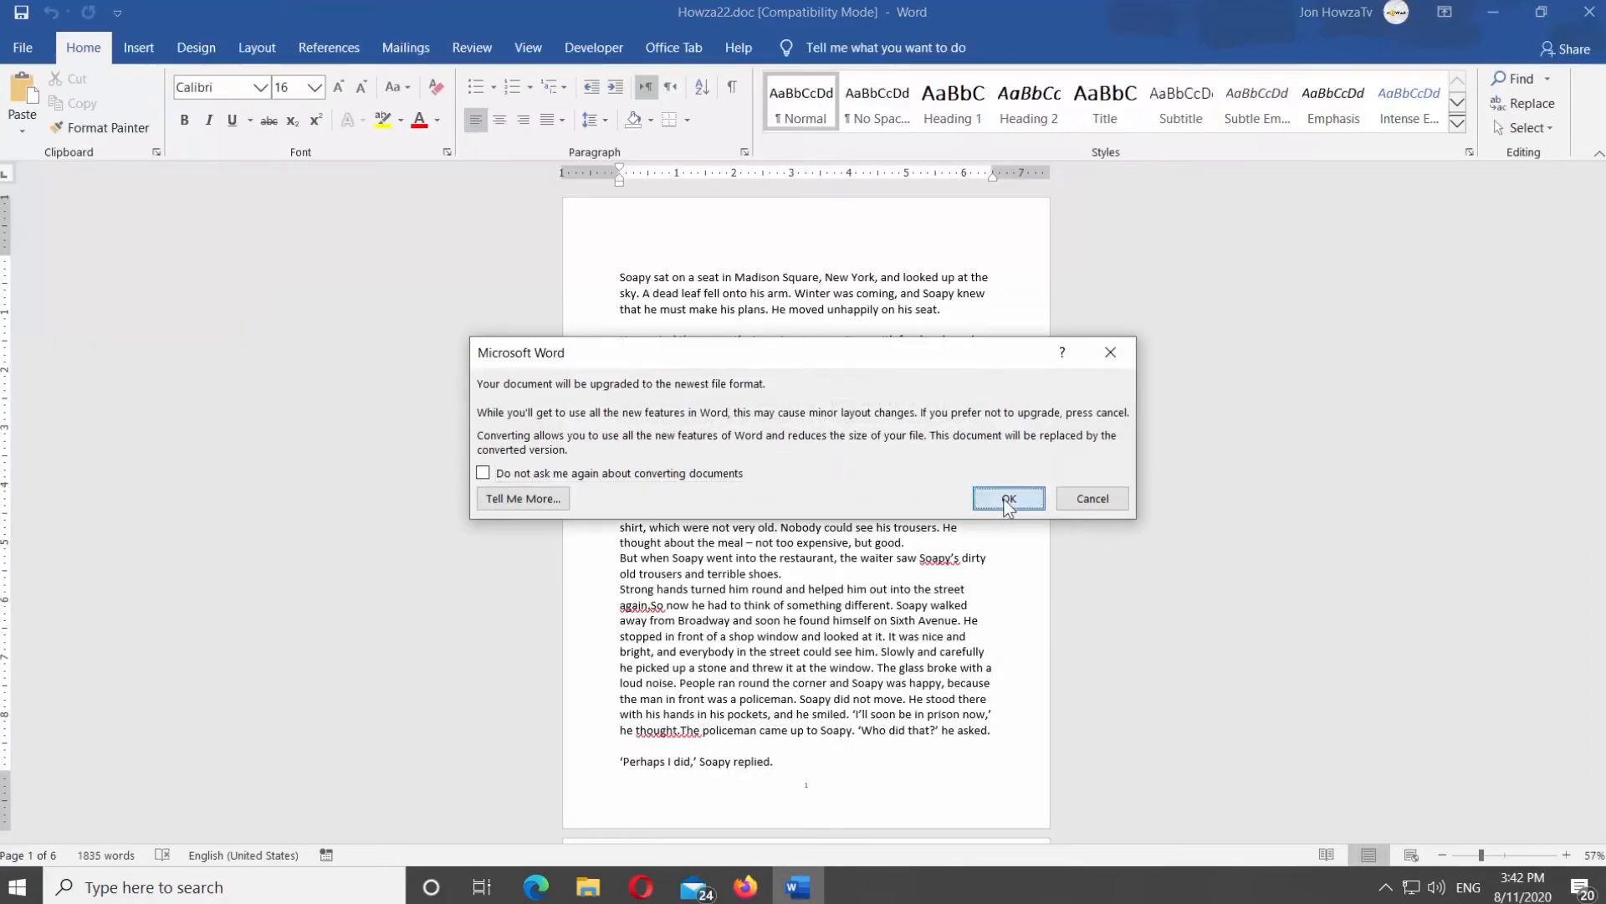
{"action": "left_click", "coordinate": [1009, 499]}
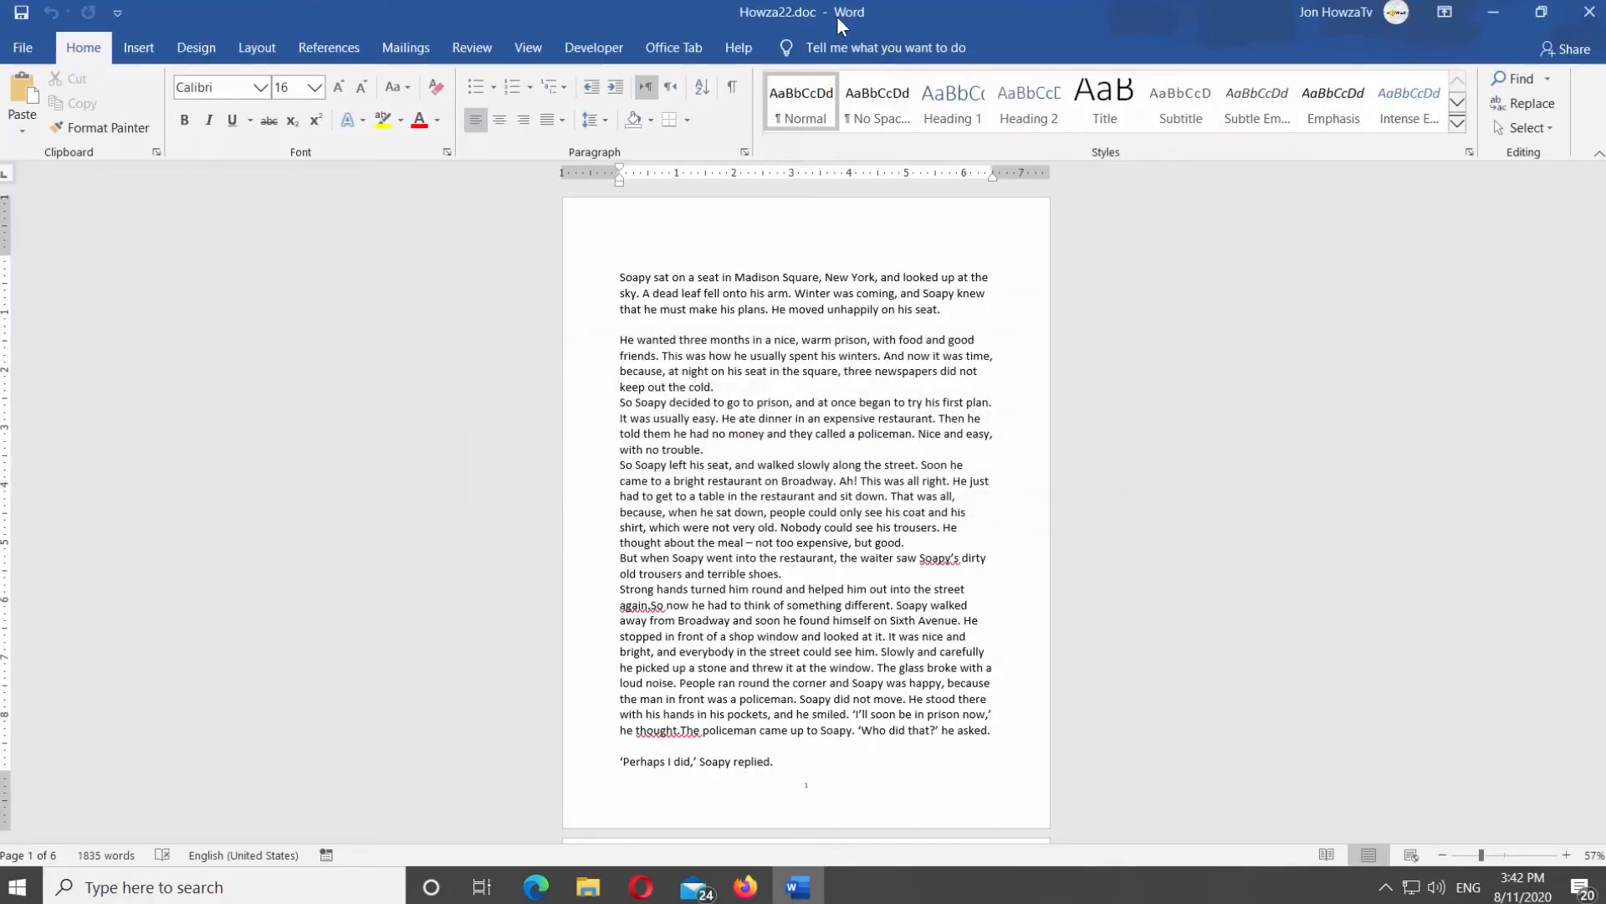
{"action": "mouse_move", "coordinate": [1418, 142]}
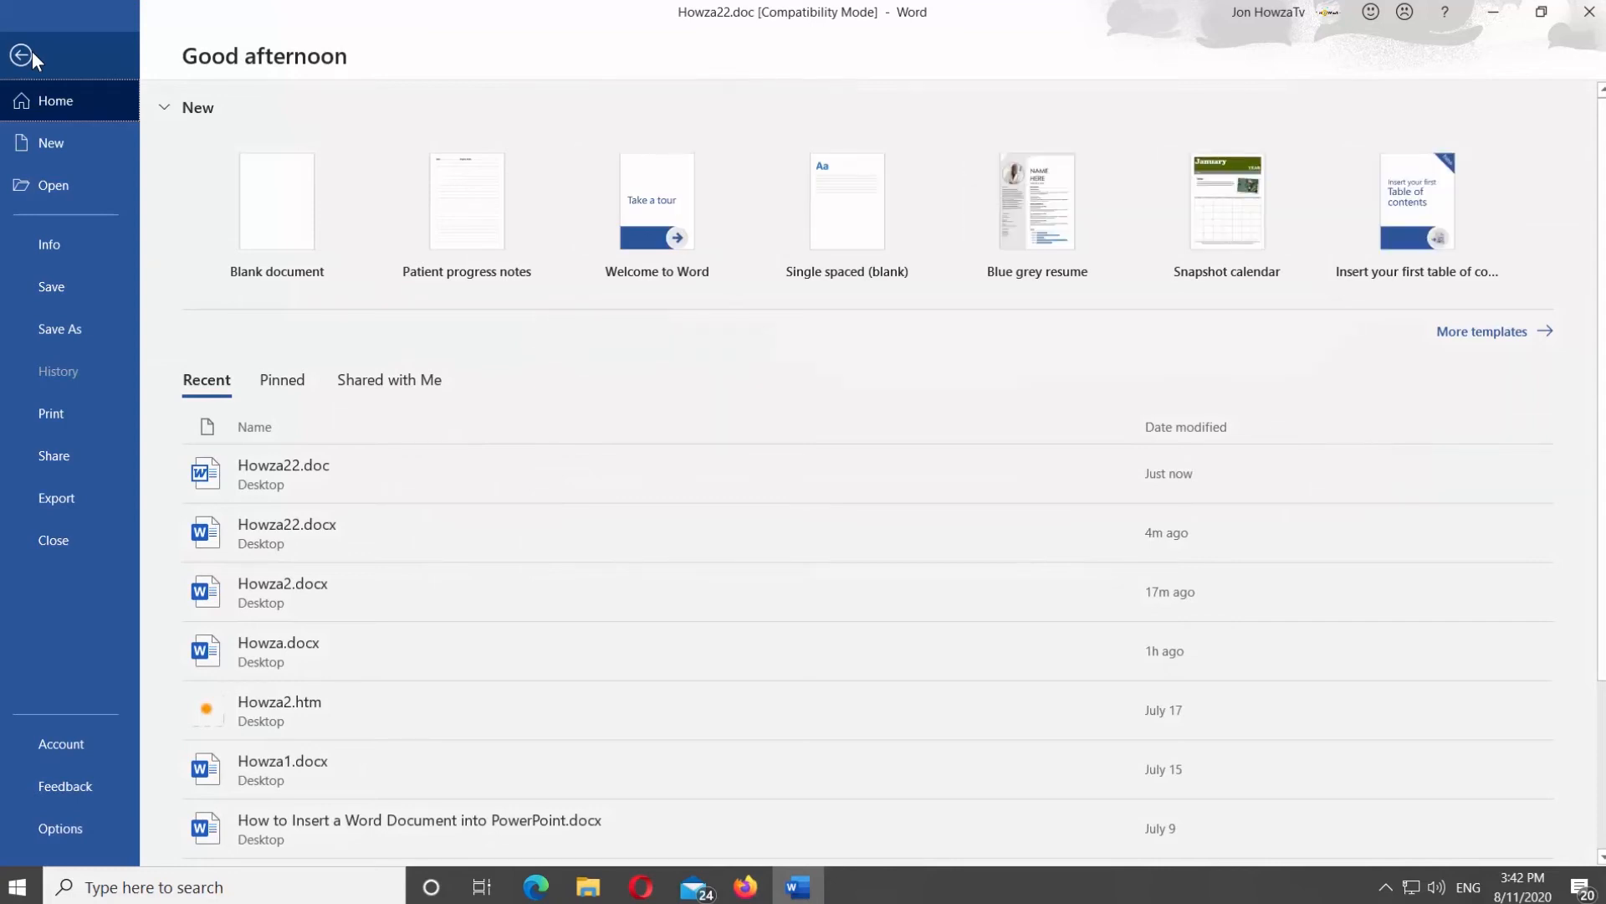
Save a copy as Howza22.docx (Word Document), confirm the format upgrade, and close Word.
{"action": "left_click", "coordinate": [61, 328]}
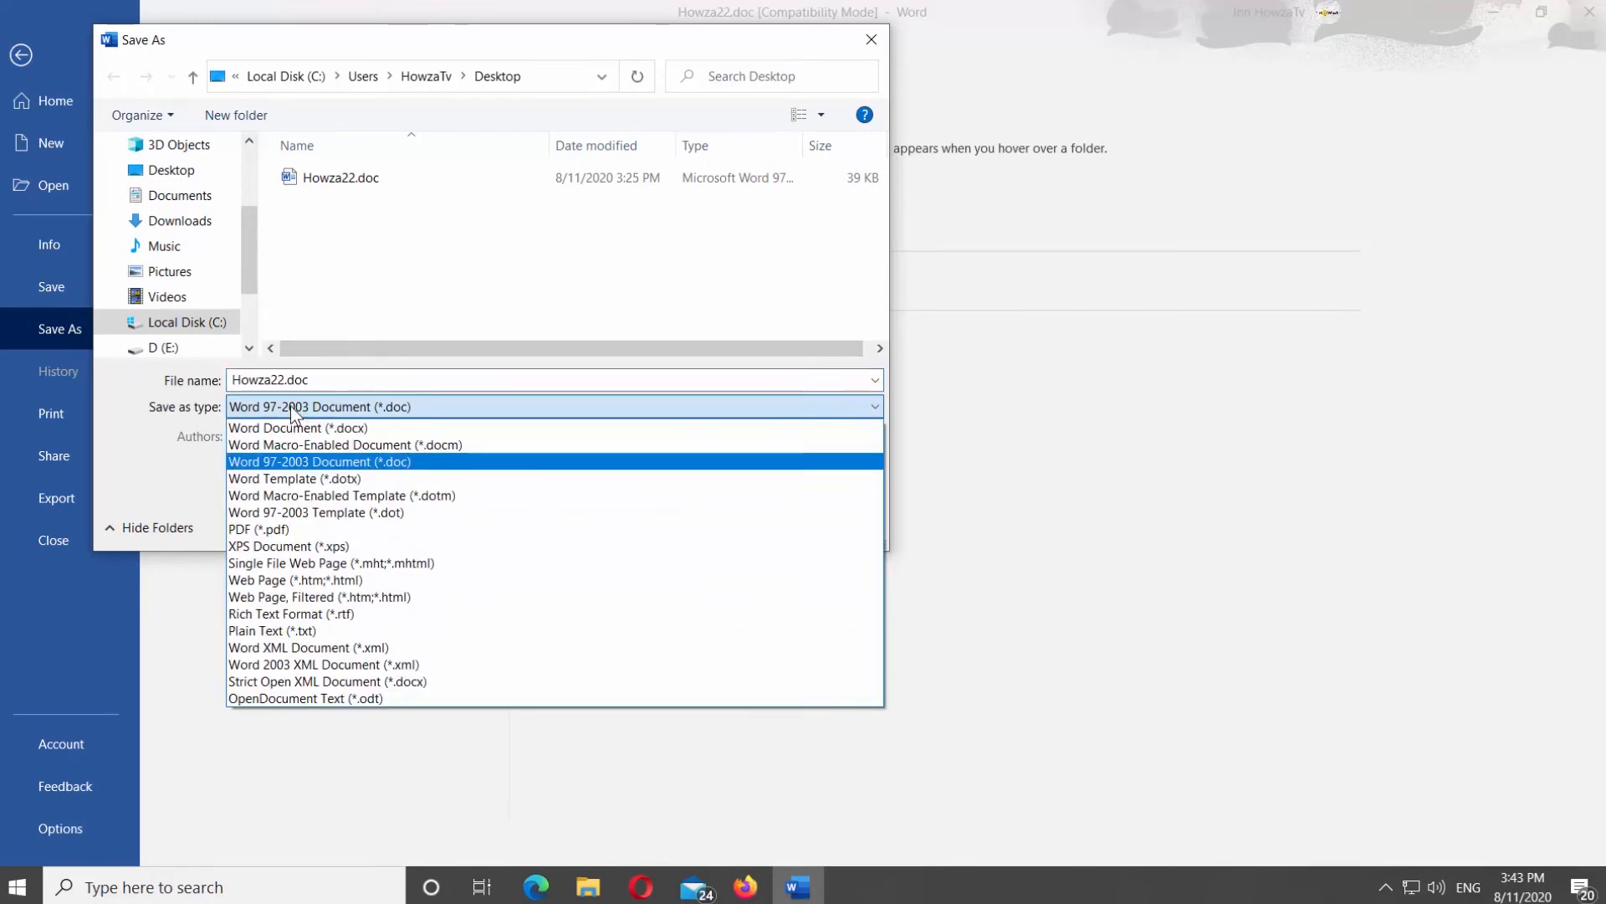
{"action": "left_click", "coordinate": [297, 428]}
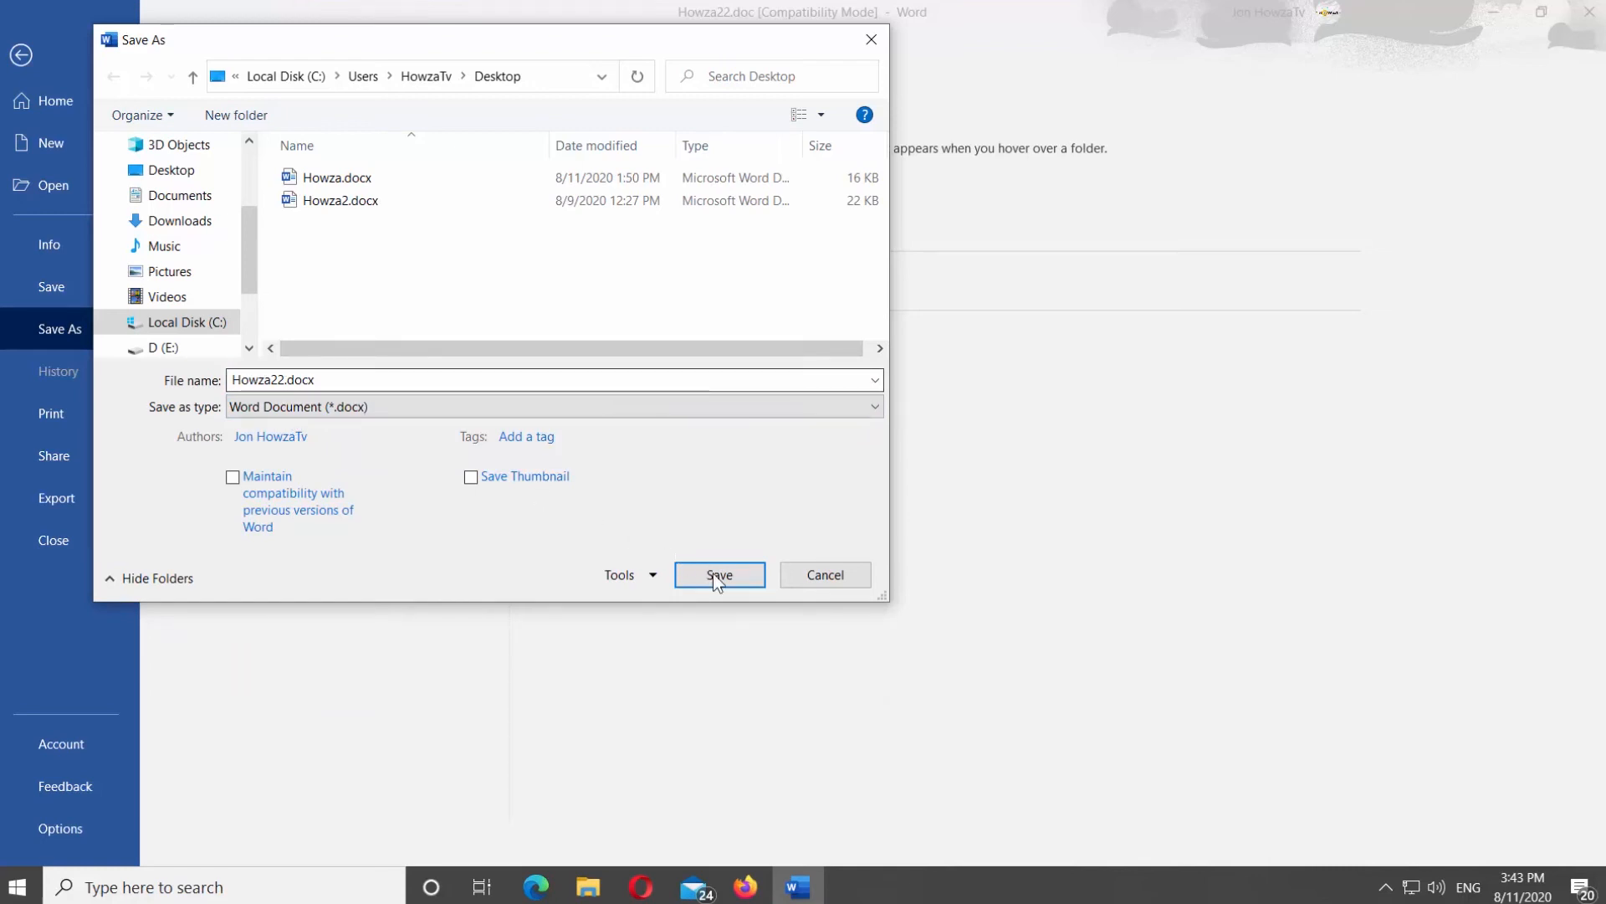
{"action": "left_click", "coordinate": [719, 575]}
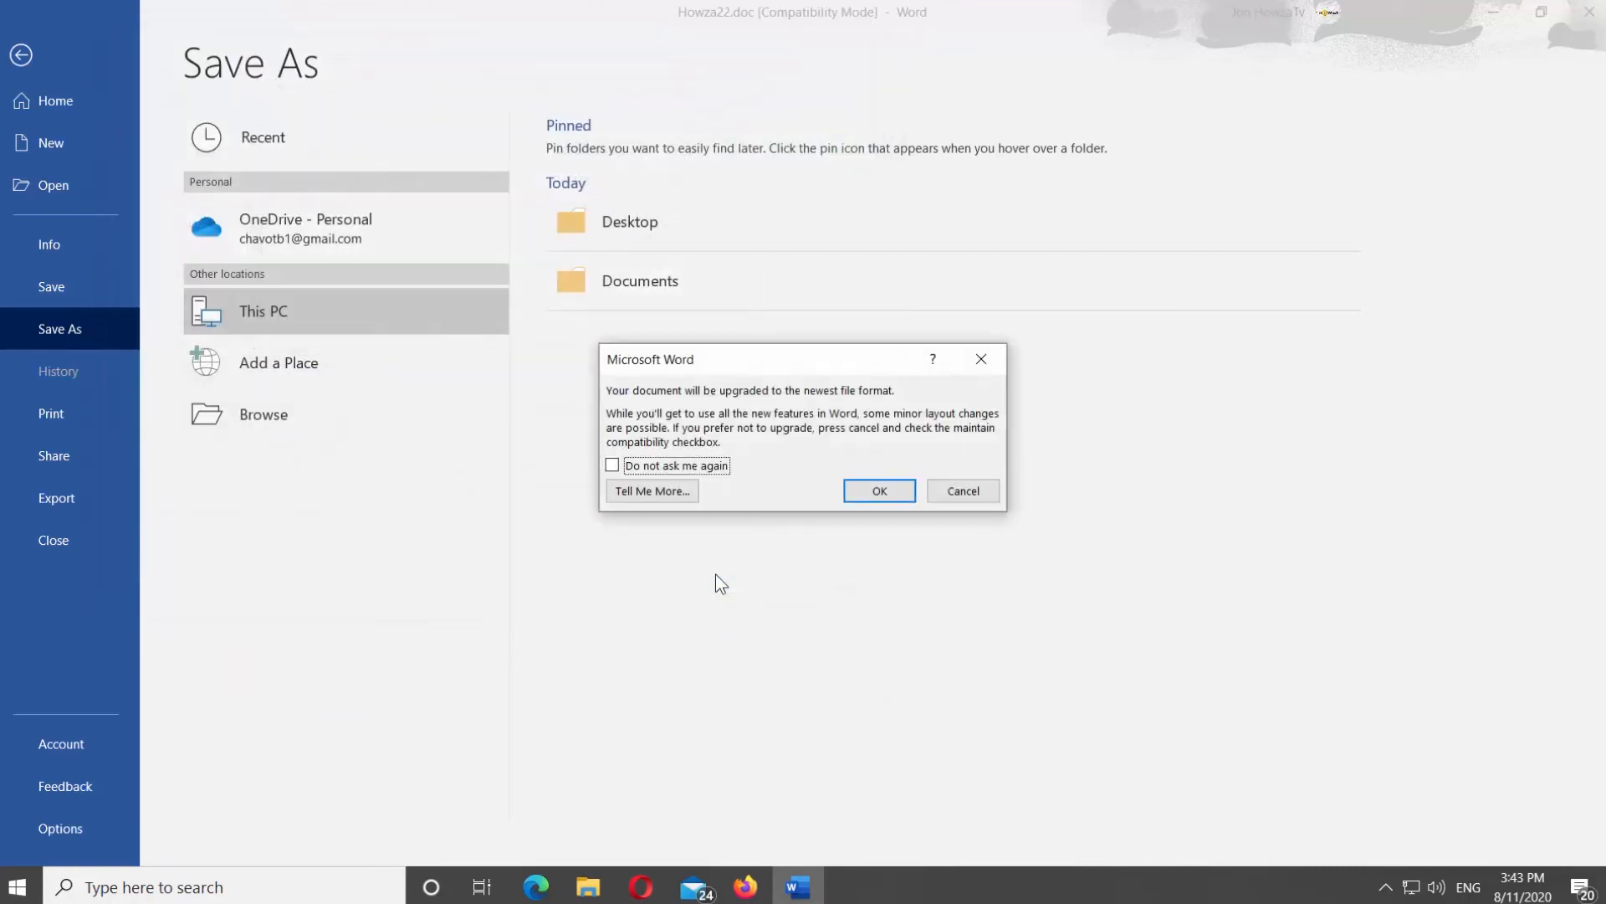
{"action": "left_click", "coordinate": [880, 490]}
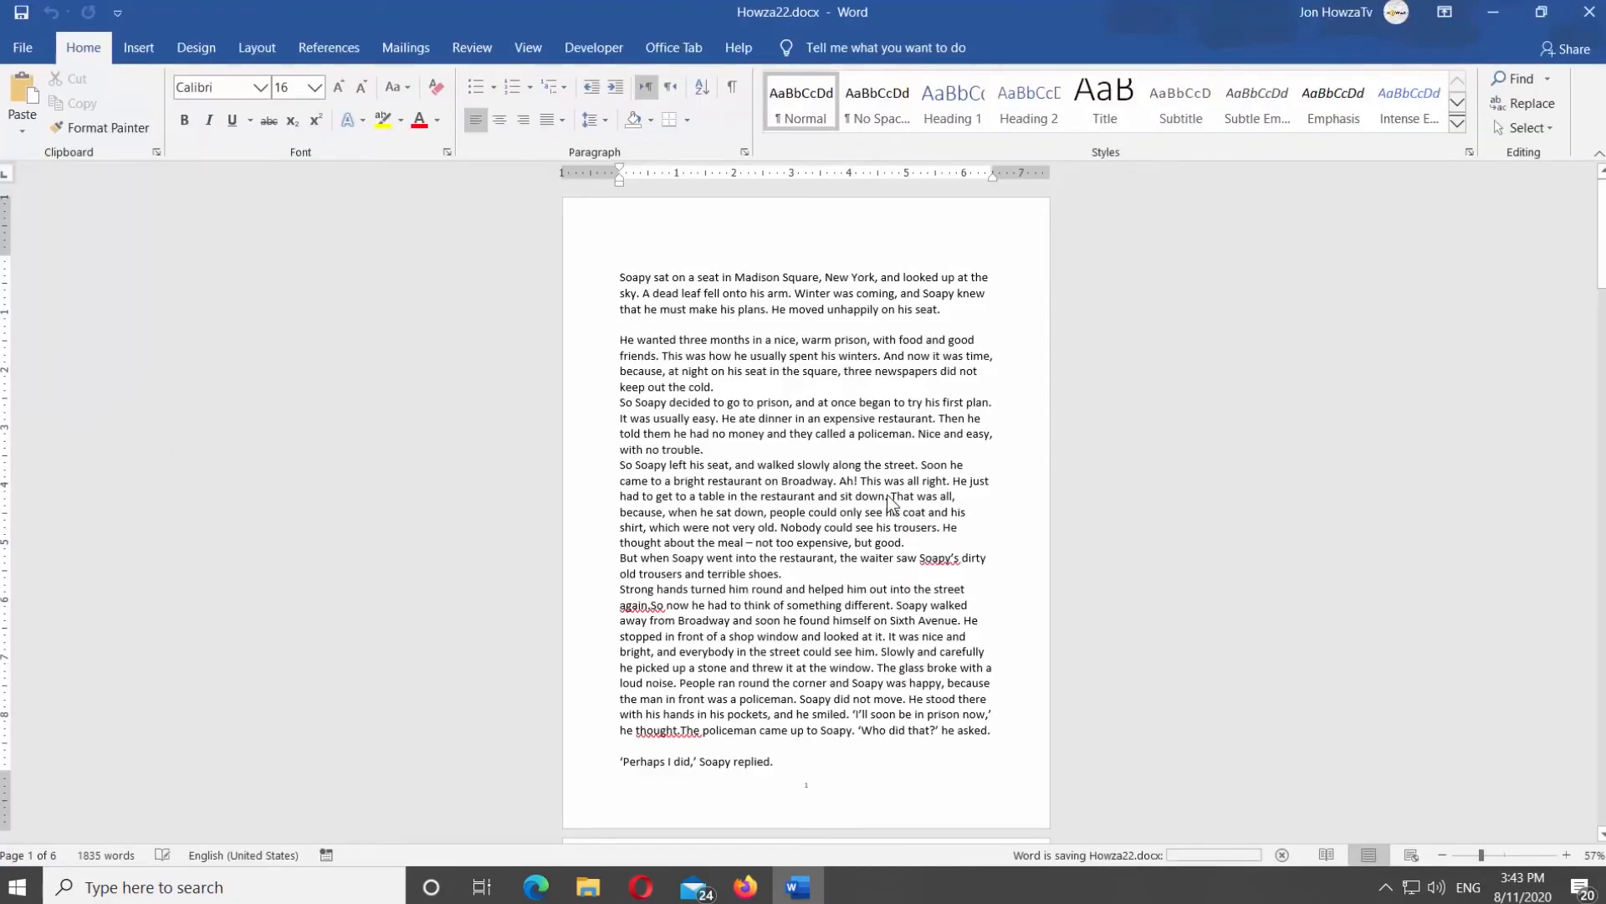
{"action": "left_click", "coordinate": [1486, 12]}
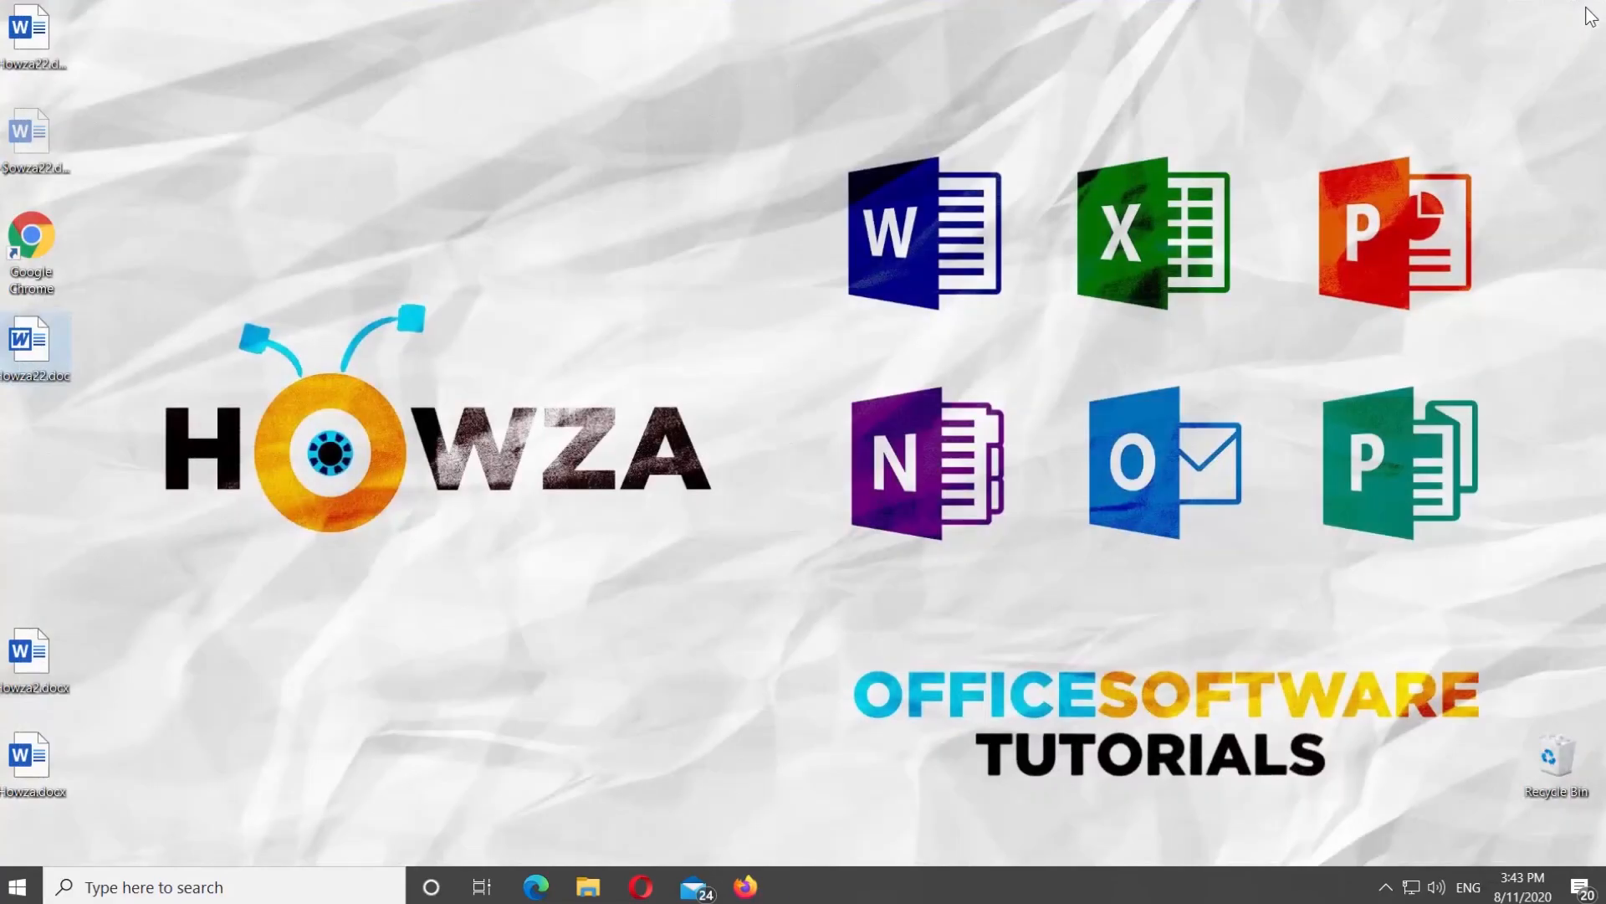